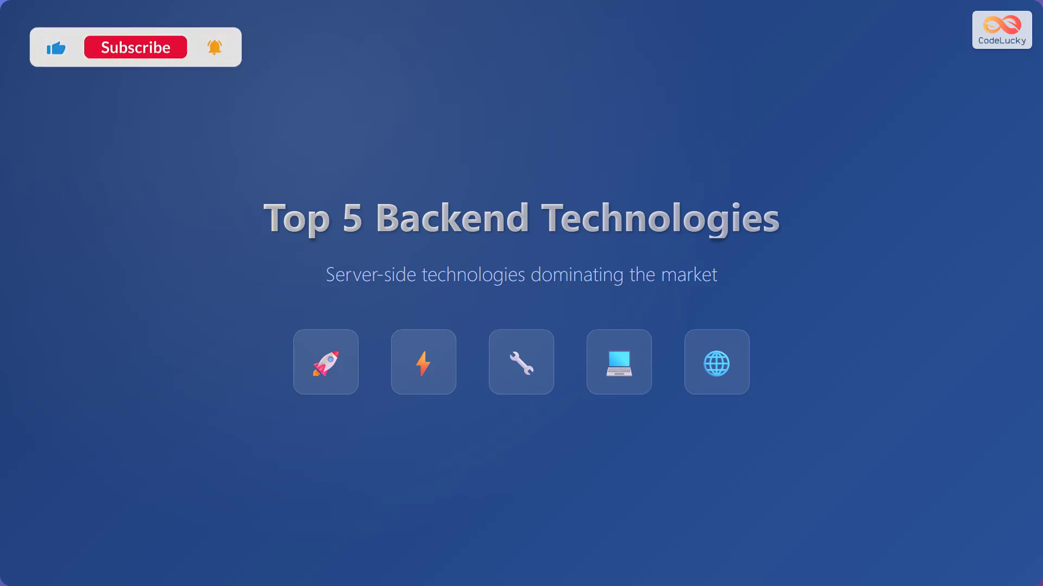
Advance past the title slide to Node.js, then on toward the next technology.
{"action": "left_click", "coordinate": [135, 47]}
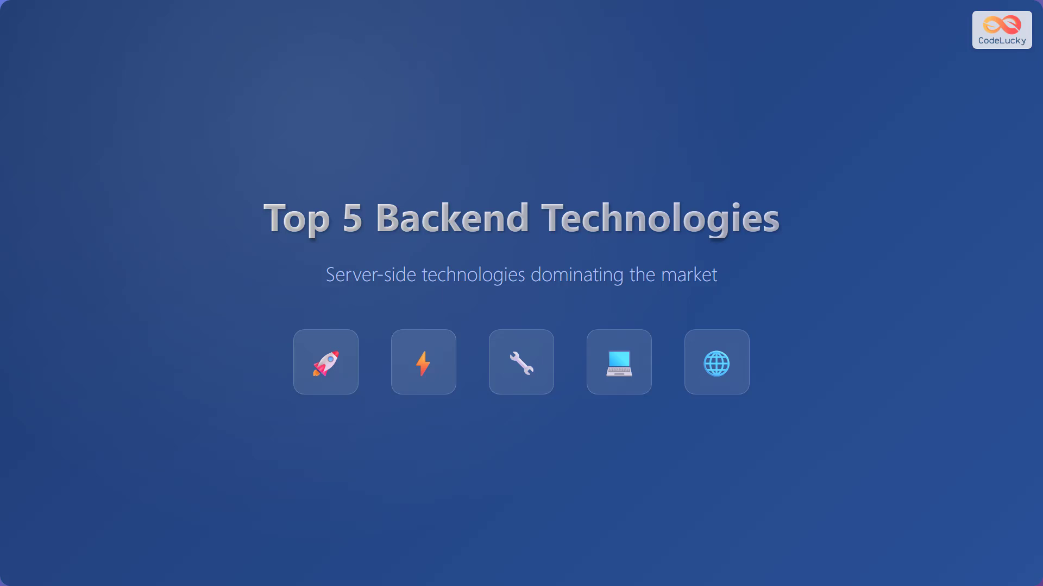
{"action": "left_click", "coordinate": [325, 362]}
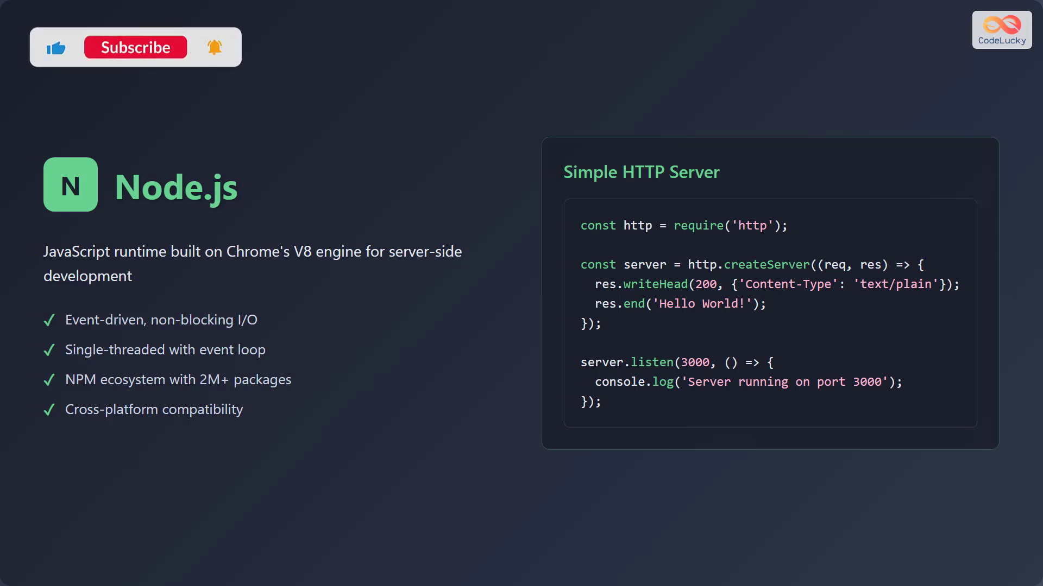
{"action": "left_click", "coordinate": [135, 47]}
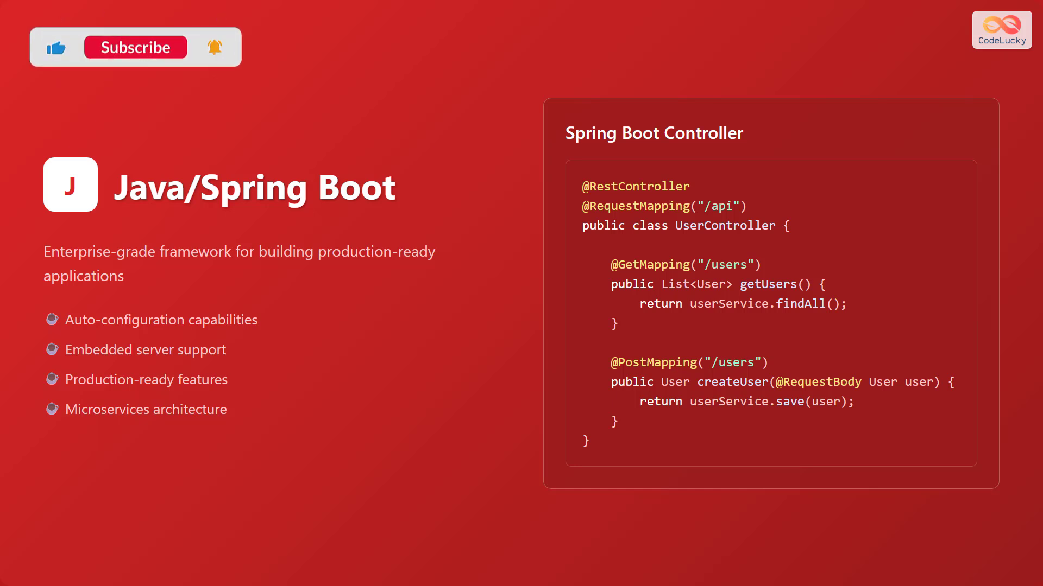
Advance from the Java/Spring Boot slide to the PHP/Laravel slide.
{"action": "left_click", "coordinate": [135, 47]}
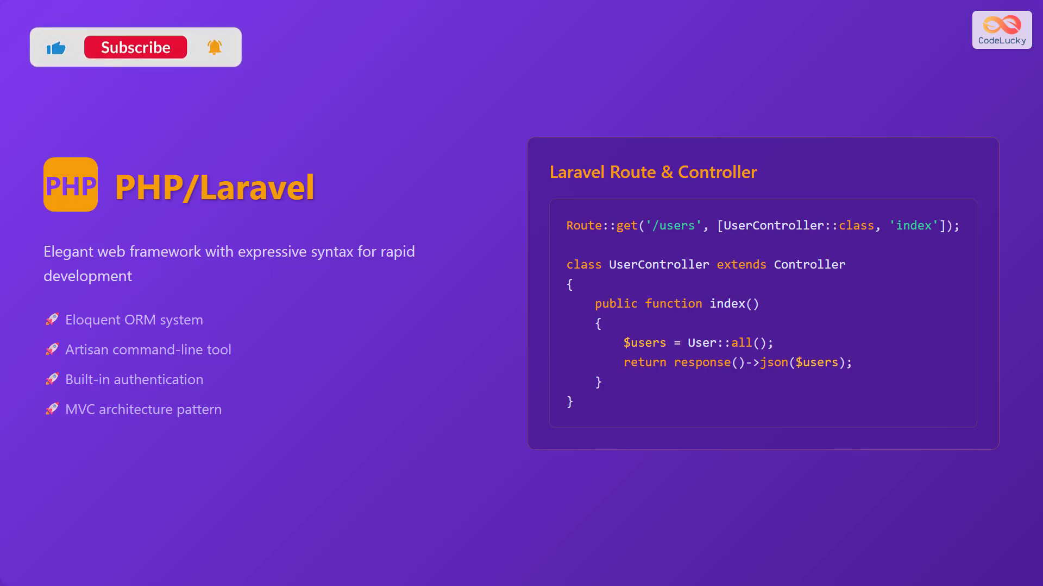
Advance the slideshow while the PHP/Laravel slide remains on screen.
{"action": "left_click", "coordinate": [135, 46]}
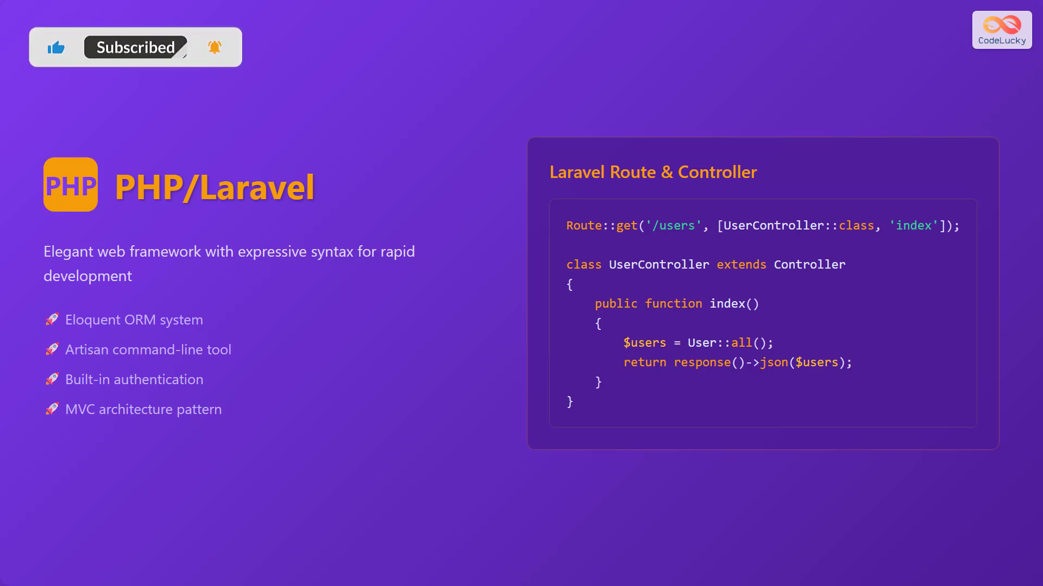